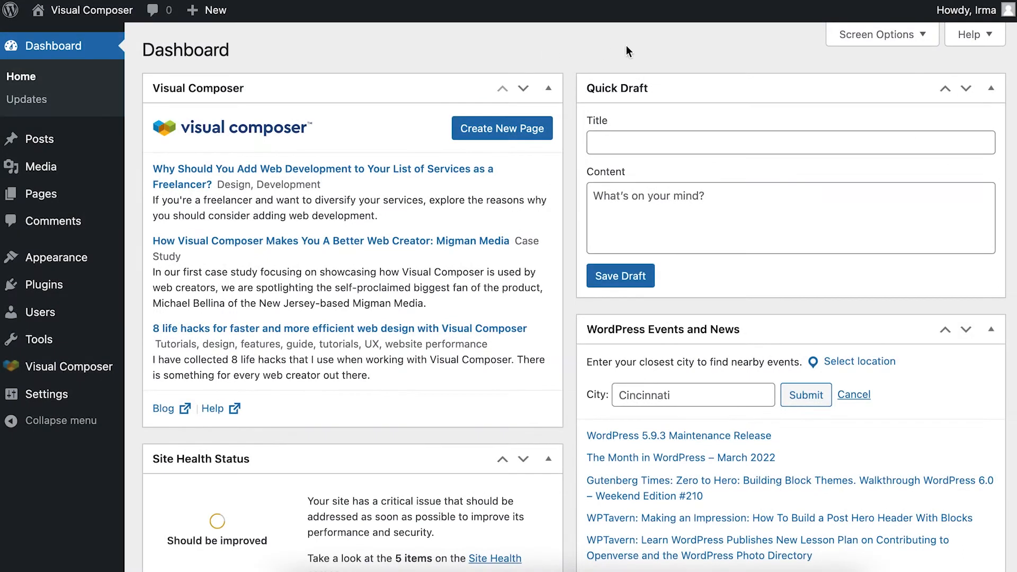
mouse_move(700, 43)
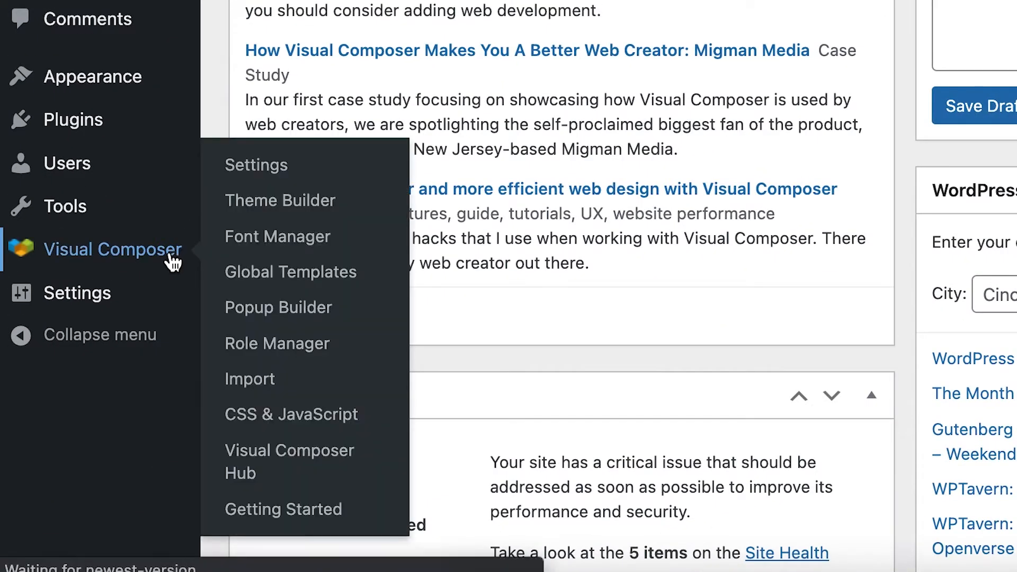
Go to the Font Manager page from the Visual Composer submenu, still switched off
left_click(111, 250)
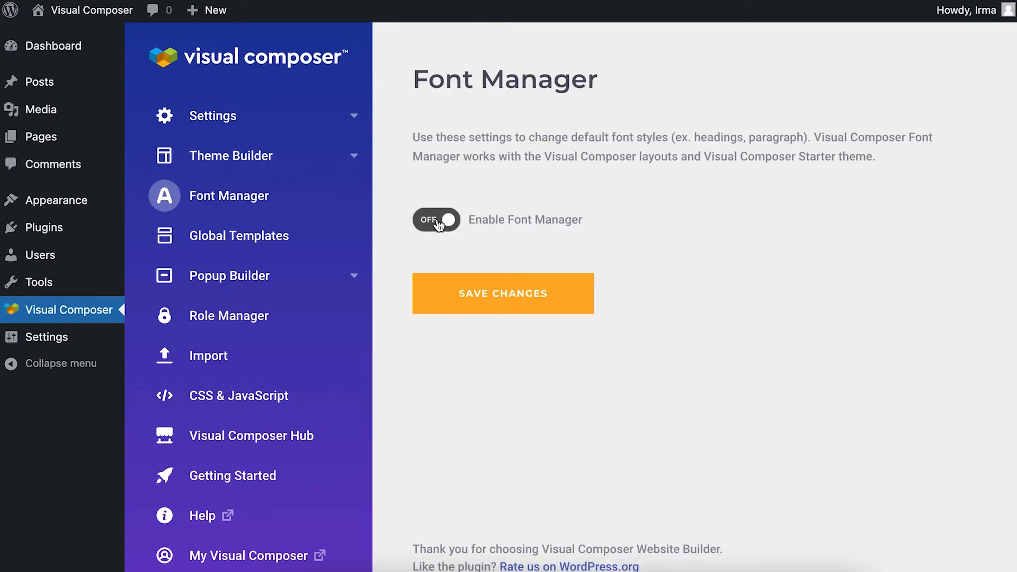
Switch Enable Font Manager on and review the menu, heading and body sections beside the live preview
left_click(436, 219)
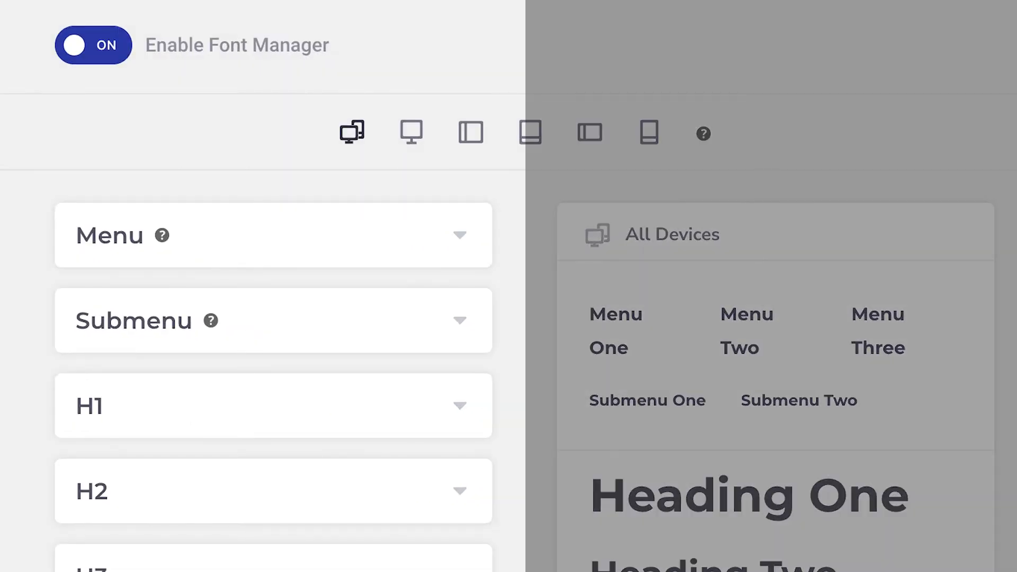
scroll("down", 3)
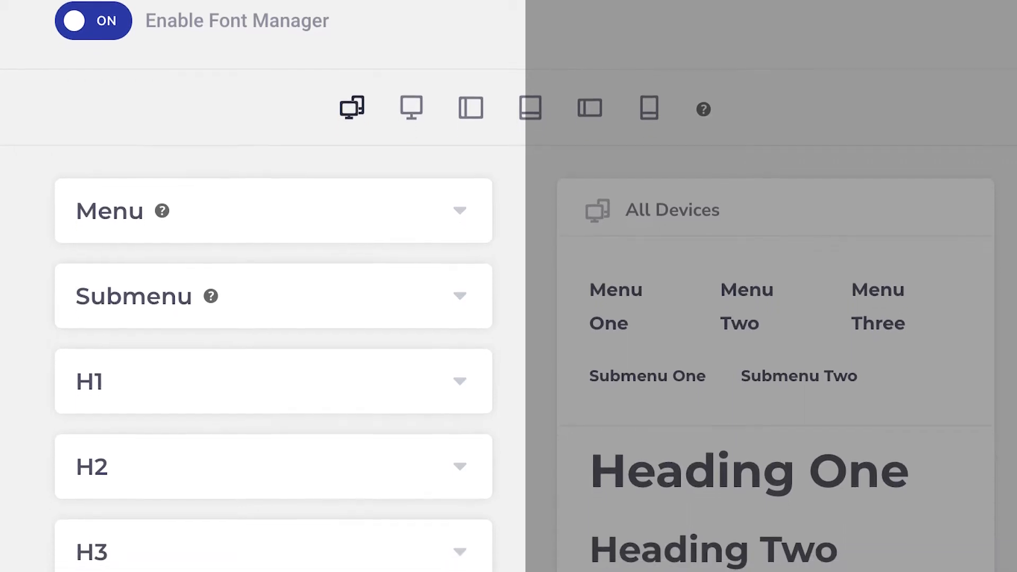
scroll("down", 3)
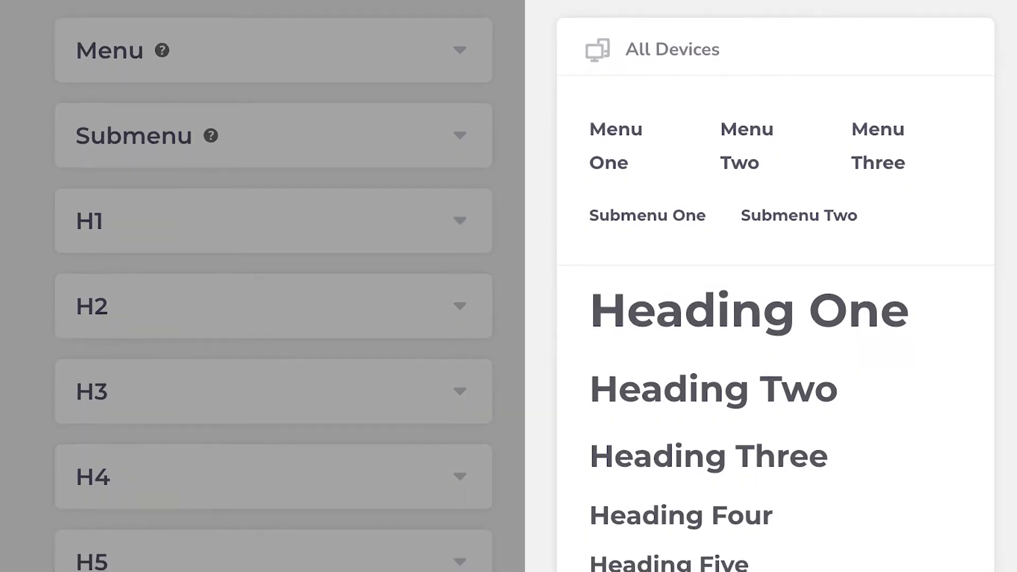
scroll("down", 3)
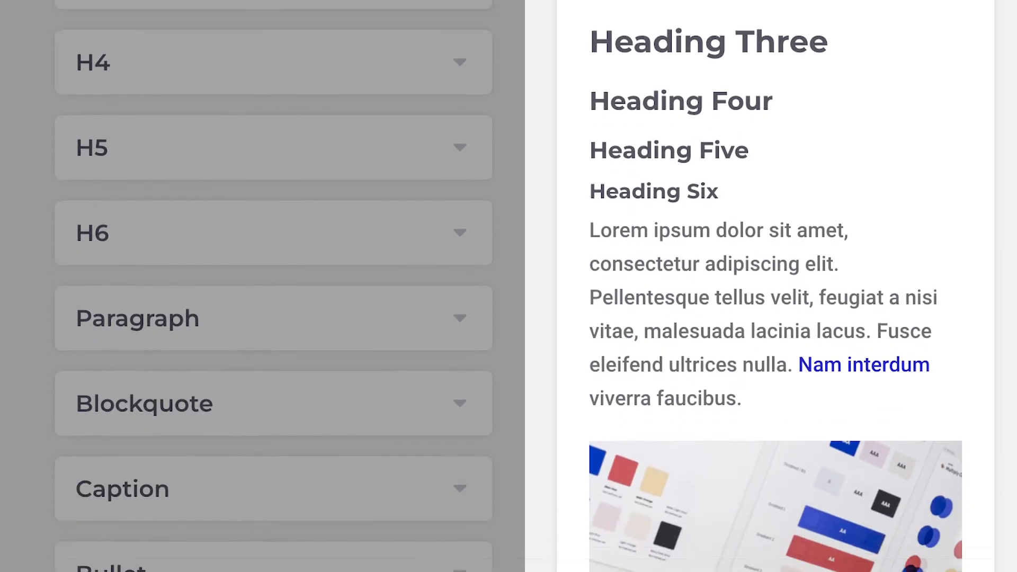
scroll("down", 3)
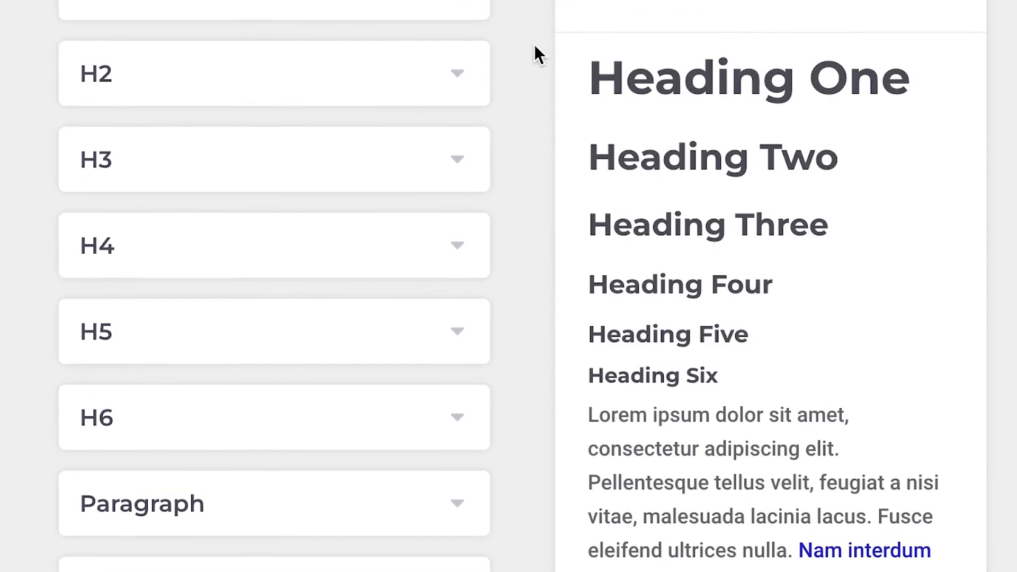
Style the Menu font as Mitr Bold (700) with 5px letter spacing, then collapse Menu
scroll("down", 3)
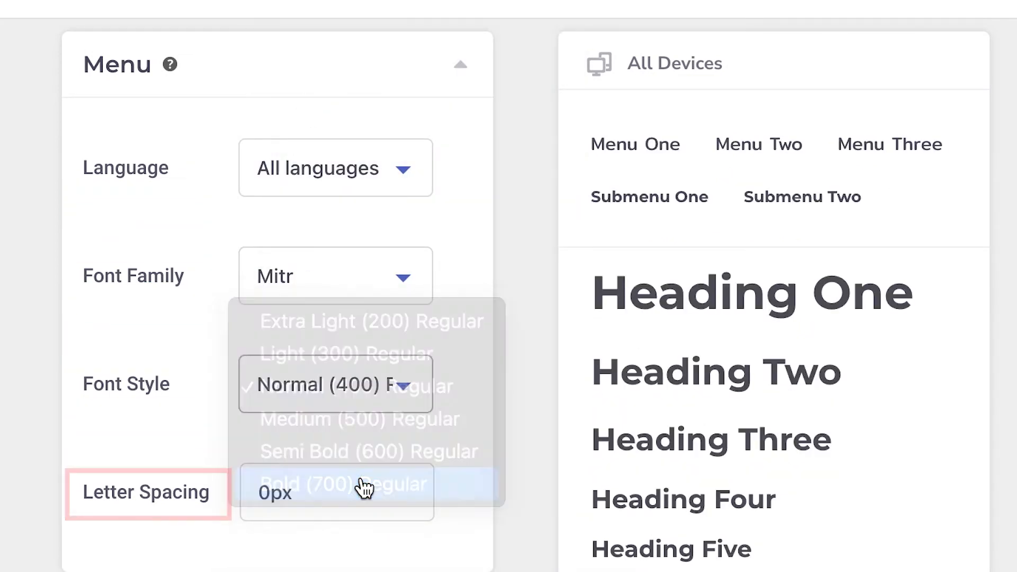
left_click(336, 484)
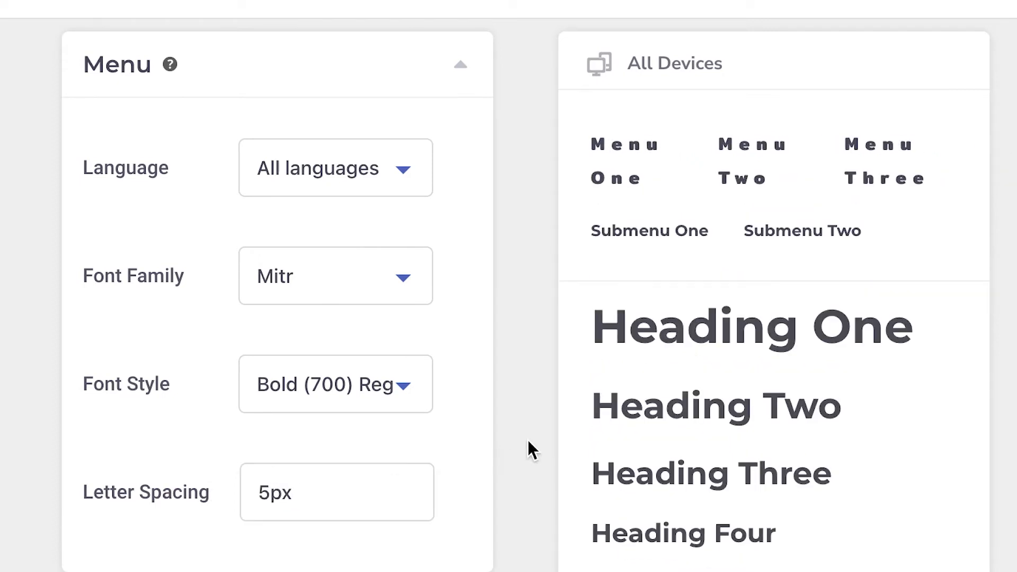
left_click(460, 64)
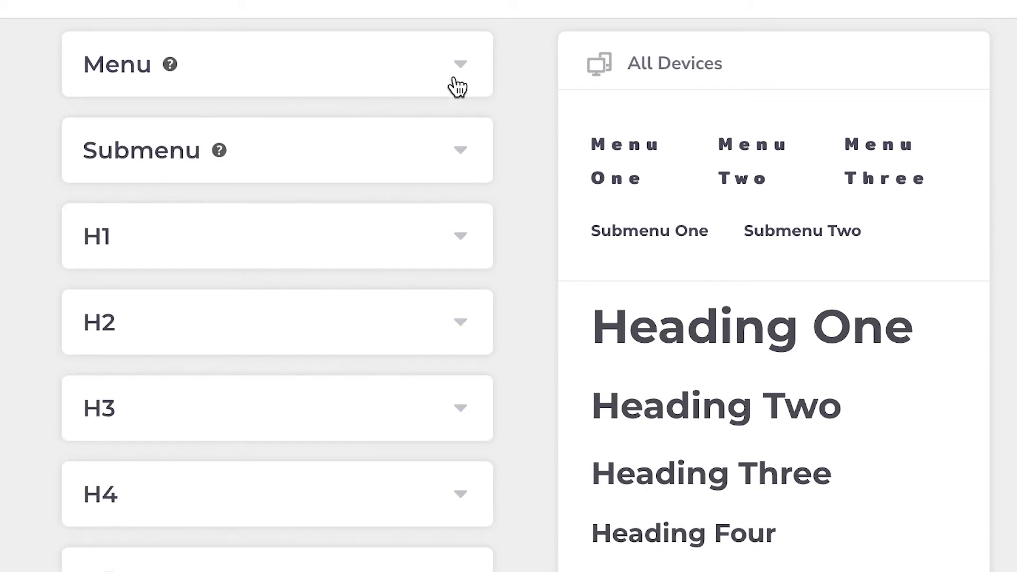
Style H1 as Montserrat Semi Bold (600) at 40px in blue, then collapse H1
left_click(276, 235)
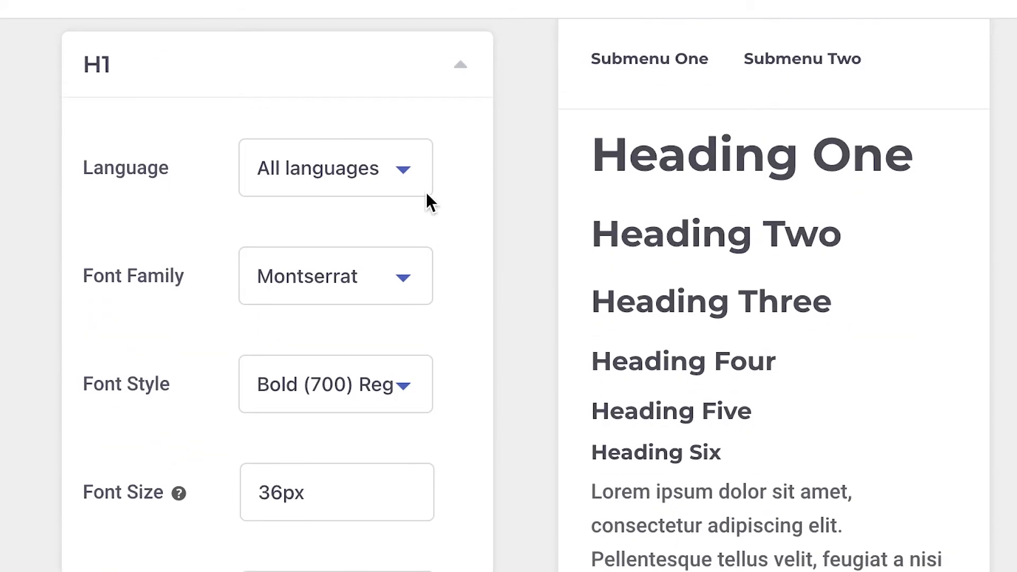
left_click(335, 384)
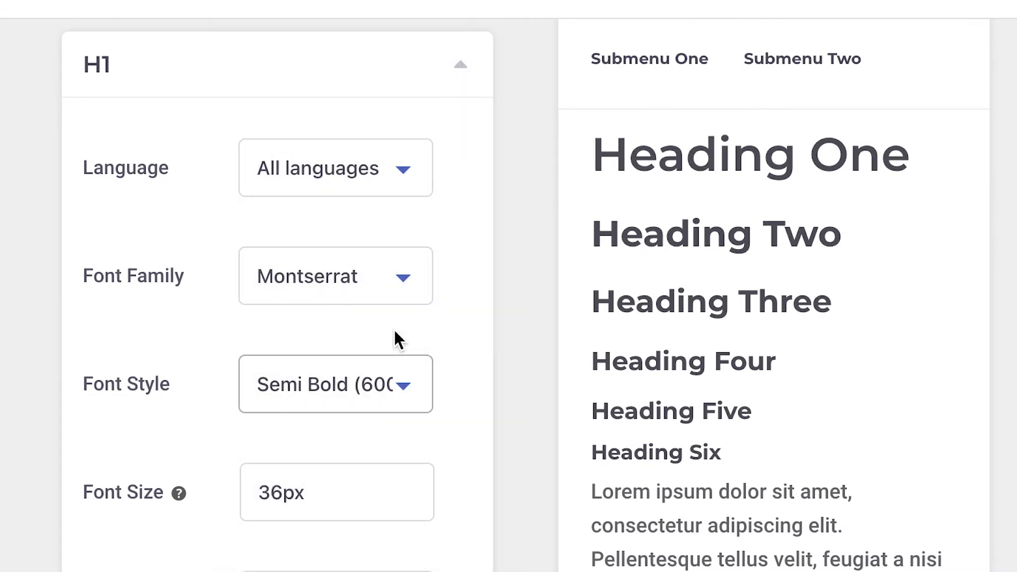
type("40px")
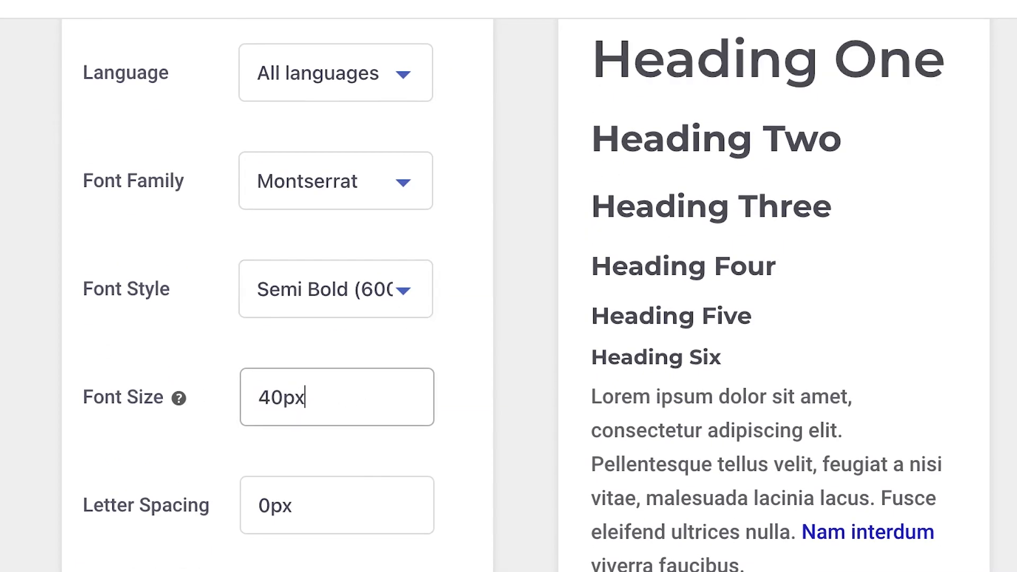
scroll("down", 3)
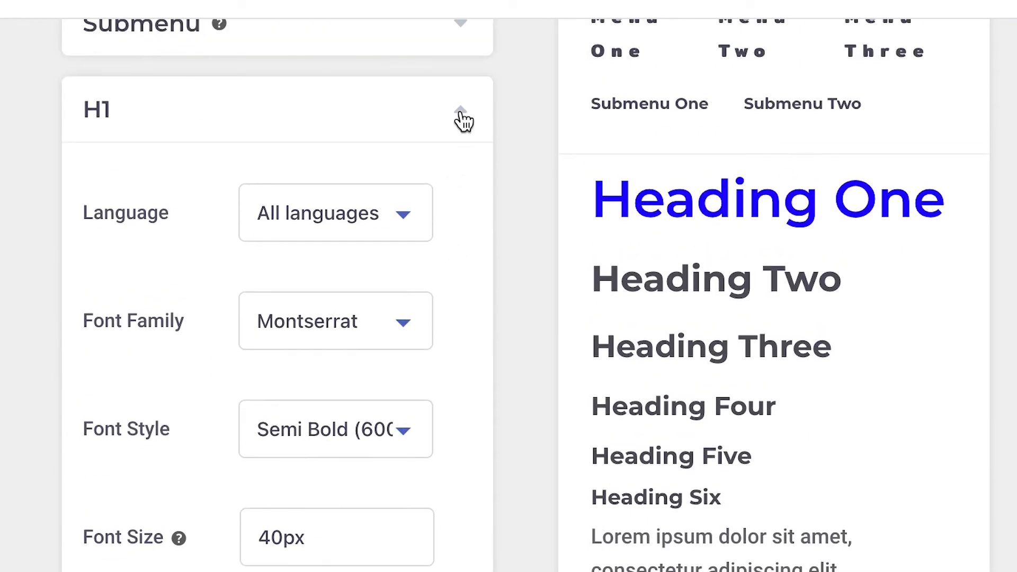
left_click(460, 119)
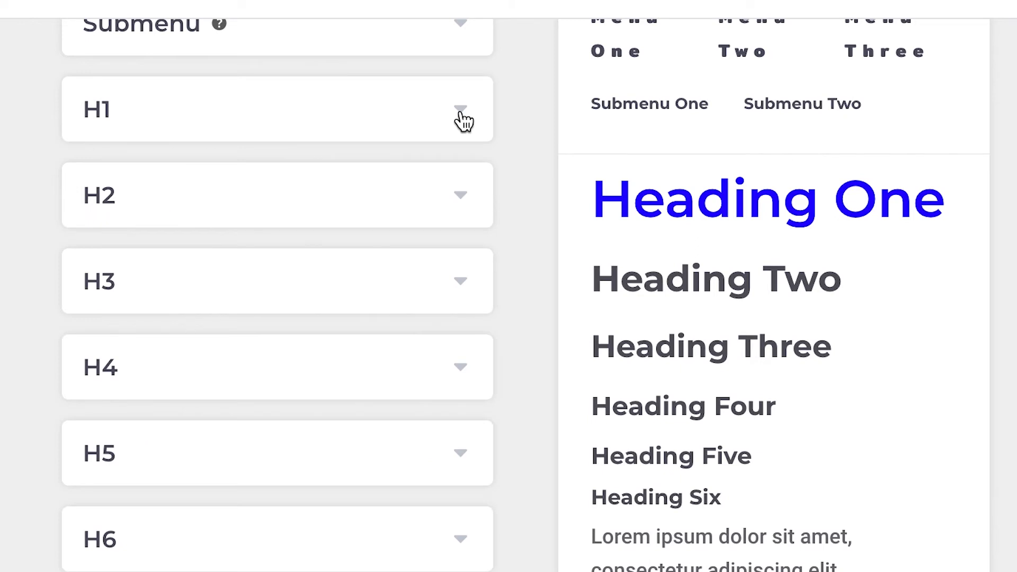
scroll("down", 3)
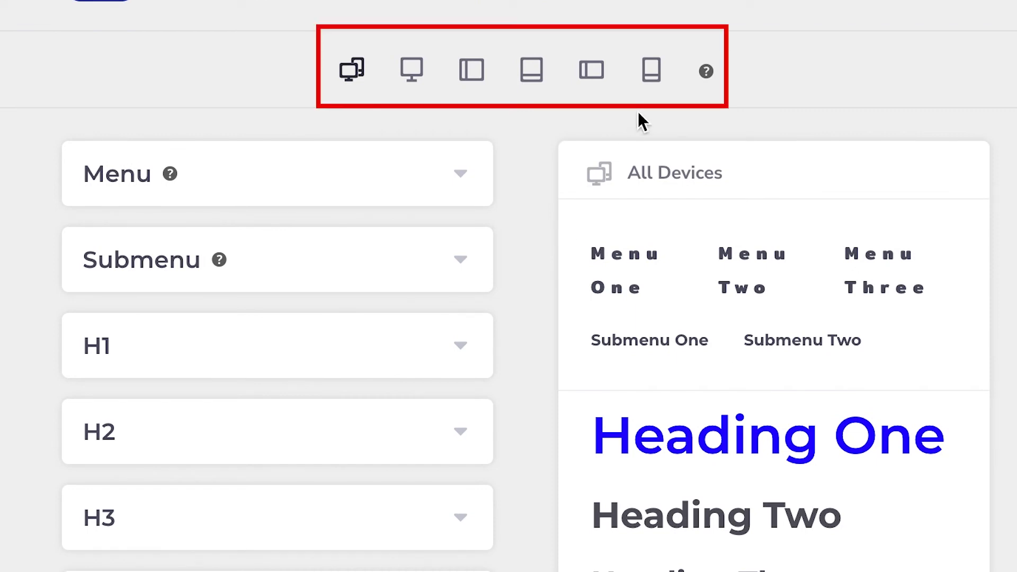
Try H1 at 30px via the per-device options, then reset it back to 40px
left_click(651, 69)
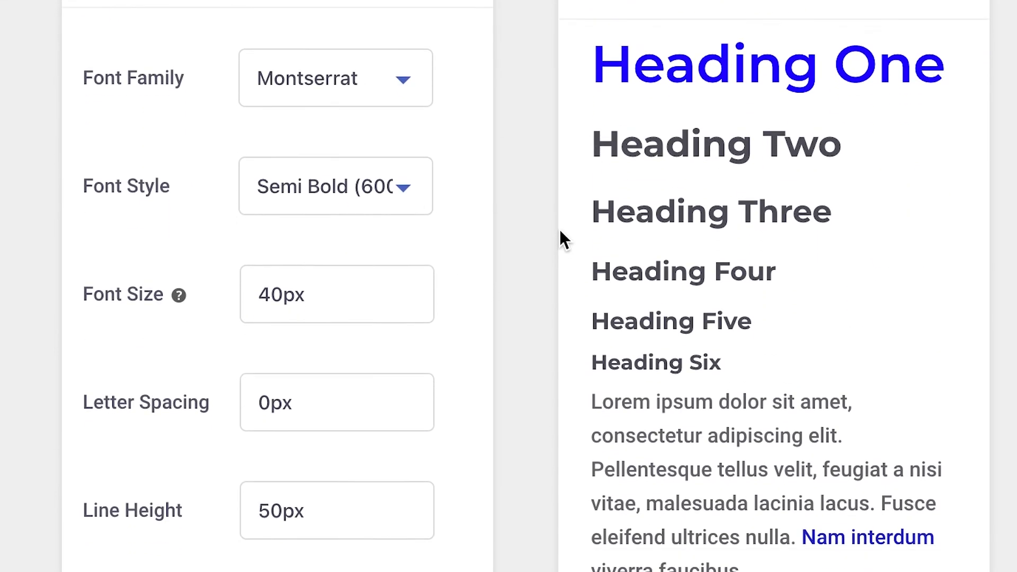
scroll("down", 3)
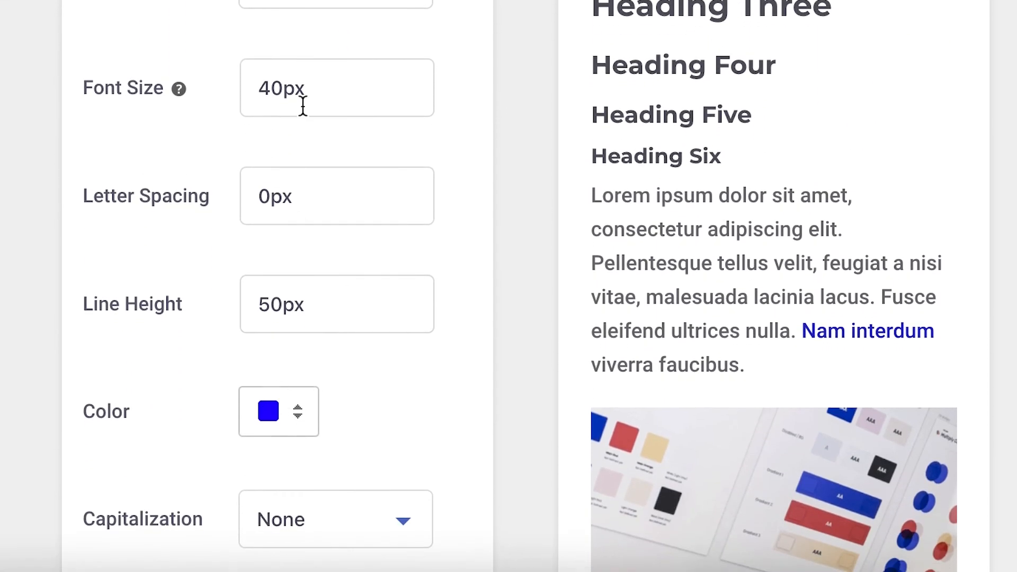
type("30px")
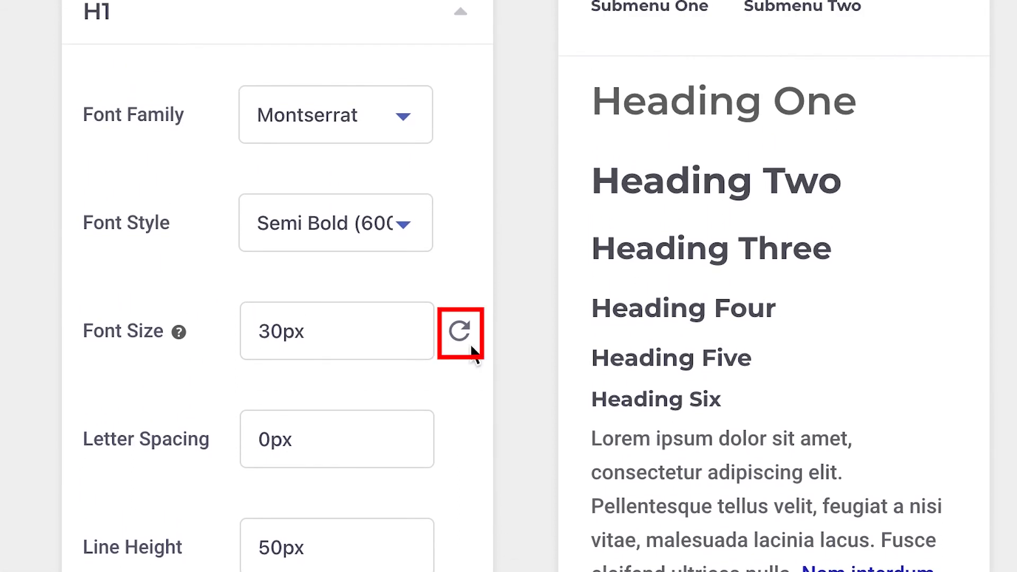
left_click(461, 331)
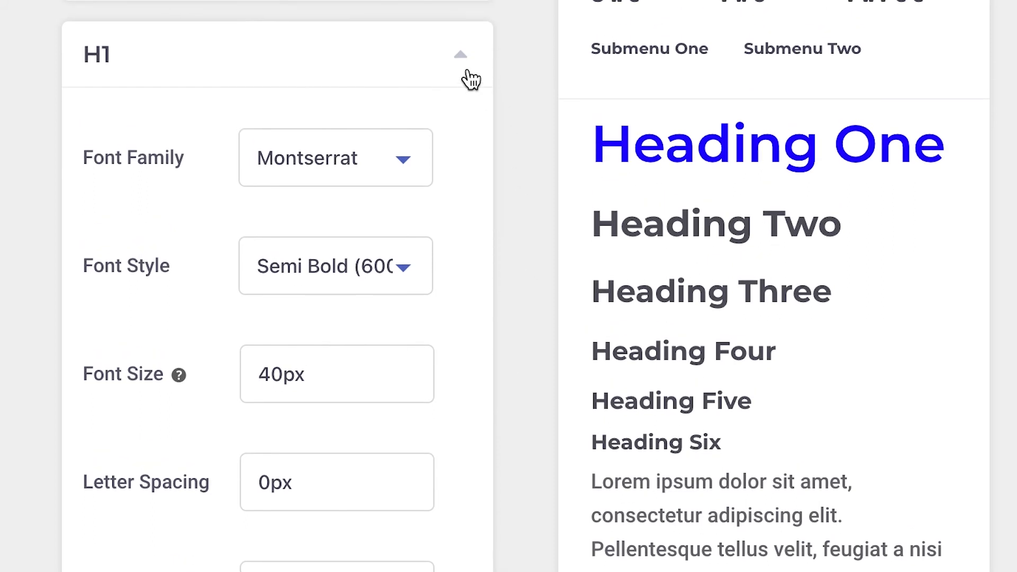
left_click(461, 54)
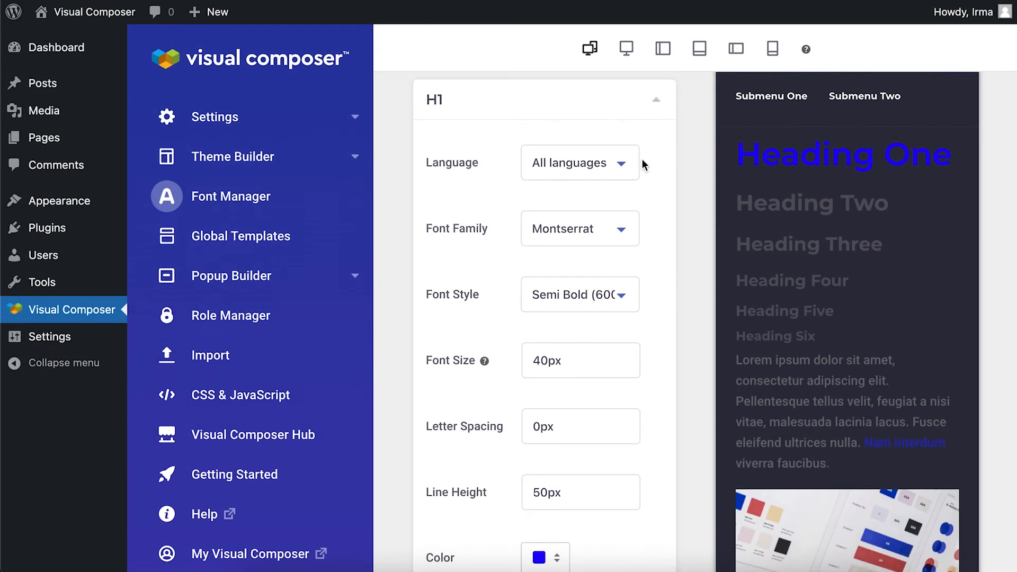
mouse_move(625, 524)
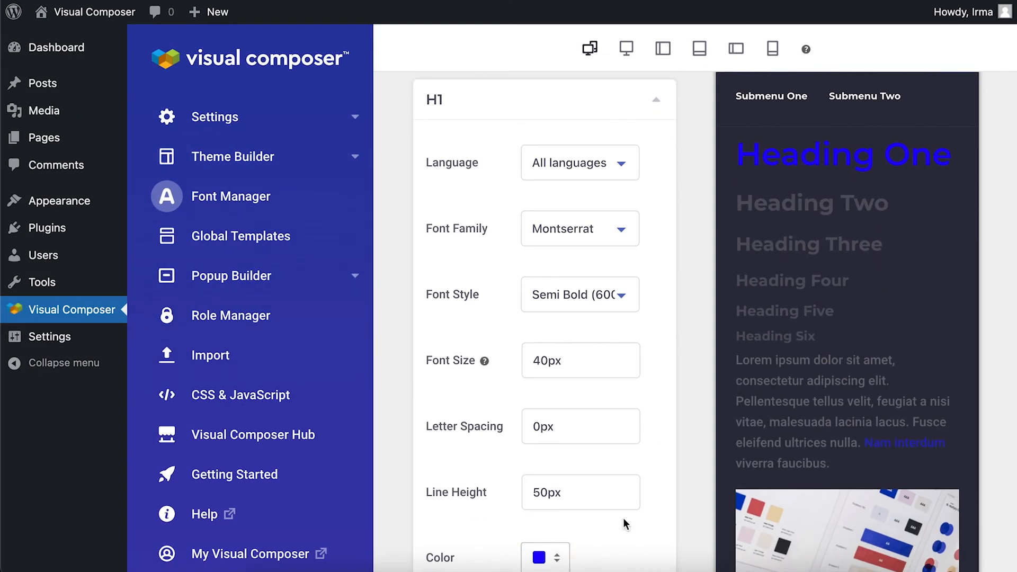
Review the H1 settings and preview with dark mode preview enabled
scroll("down", 3)
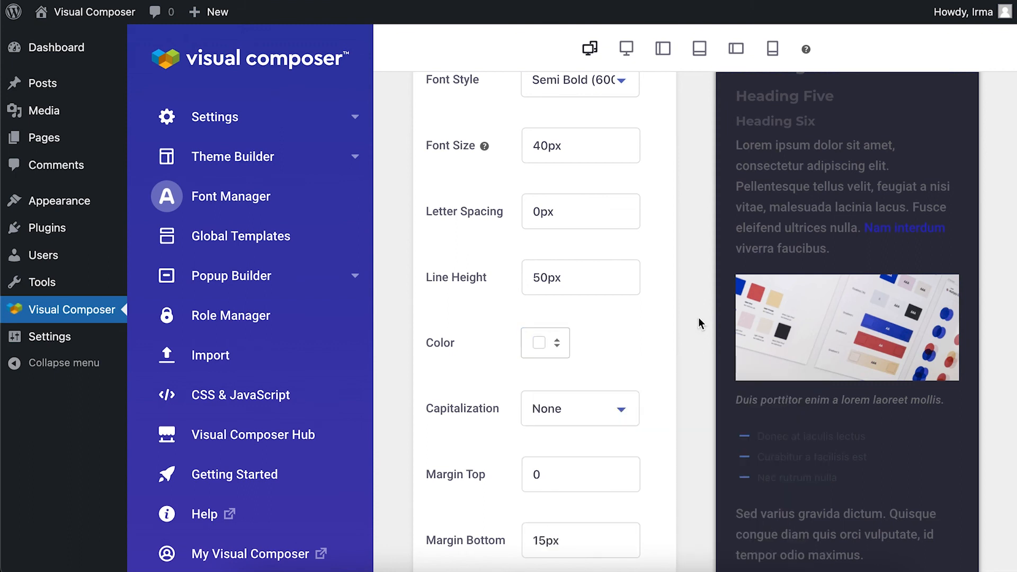